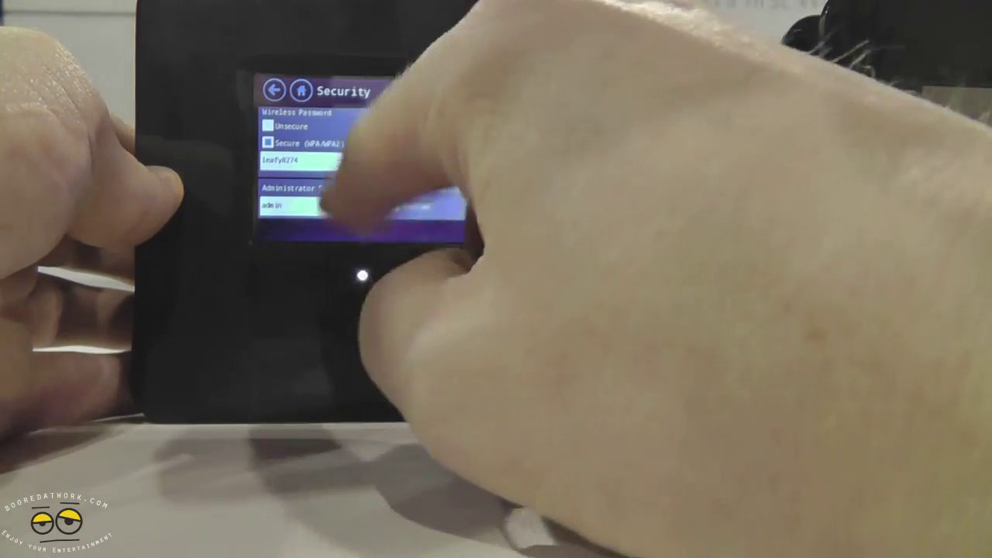
Return from the Security password screen to the Home tile menu
left_click(300, 90)
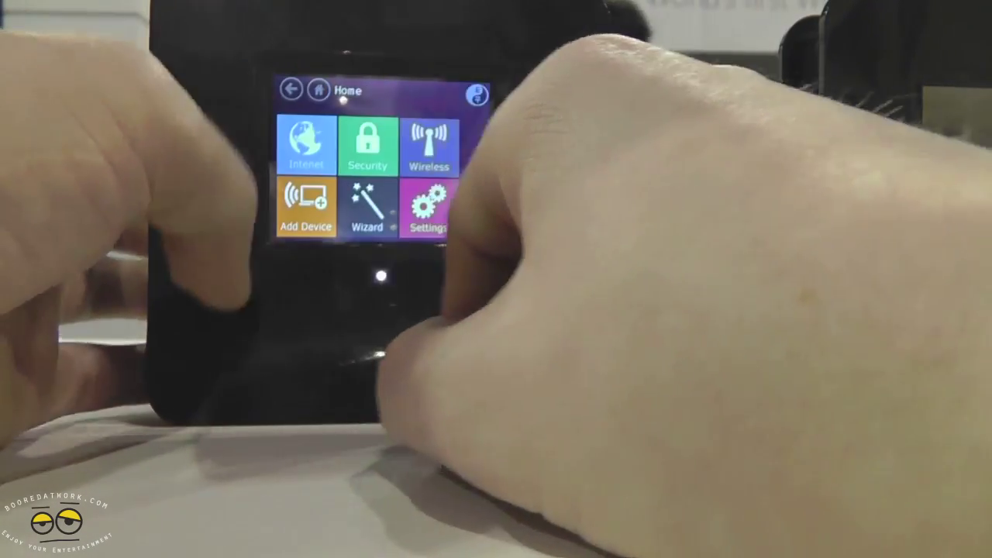
Reach the About page via Settings, showing serial number, model, MAC and software version
left_click(430, 209)
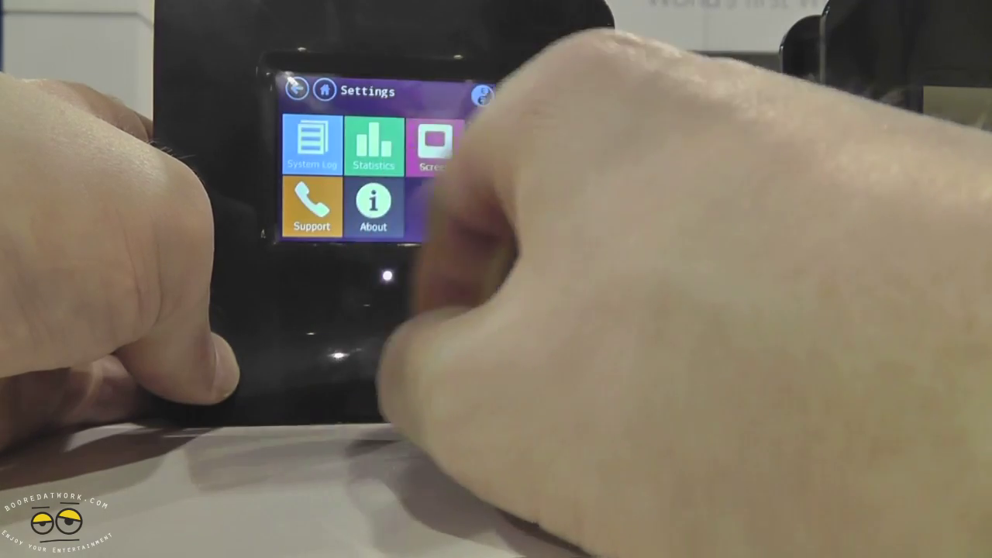
left_click(372, 204)
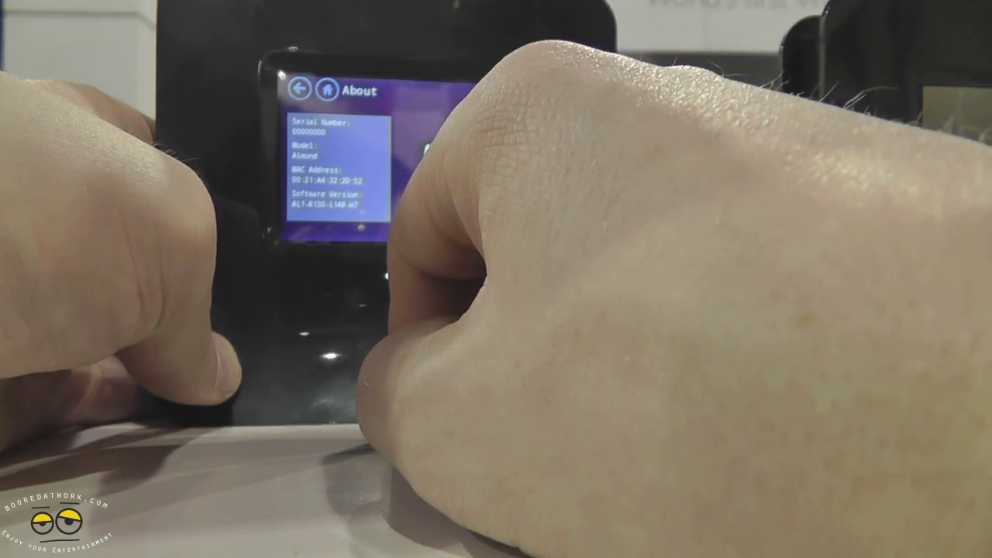